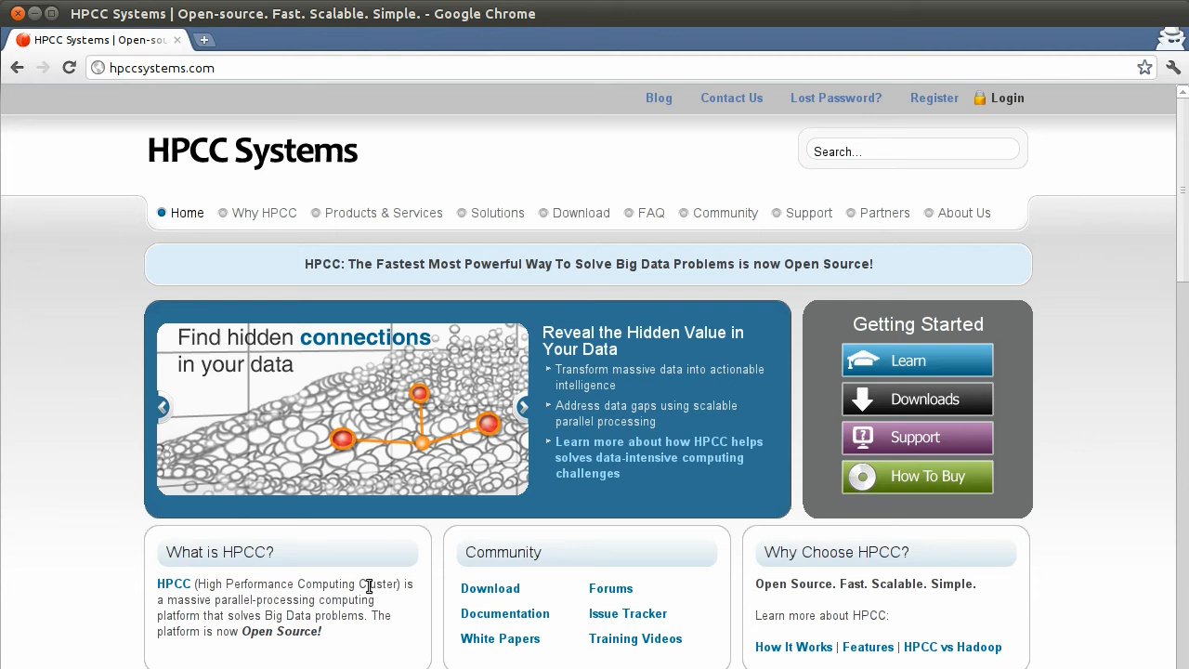
mouse_move(119, 585)
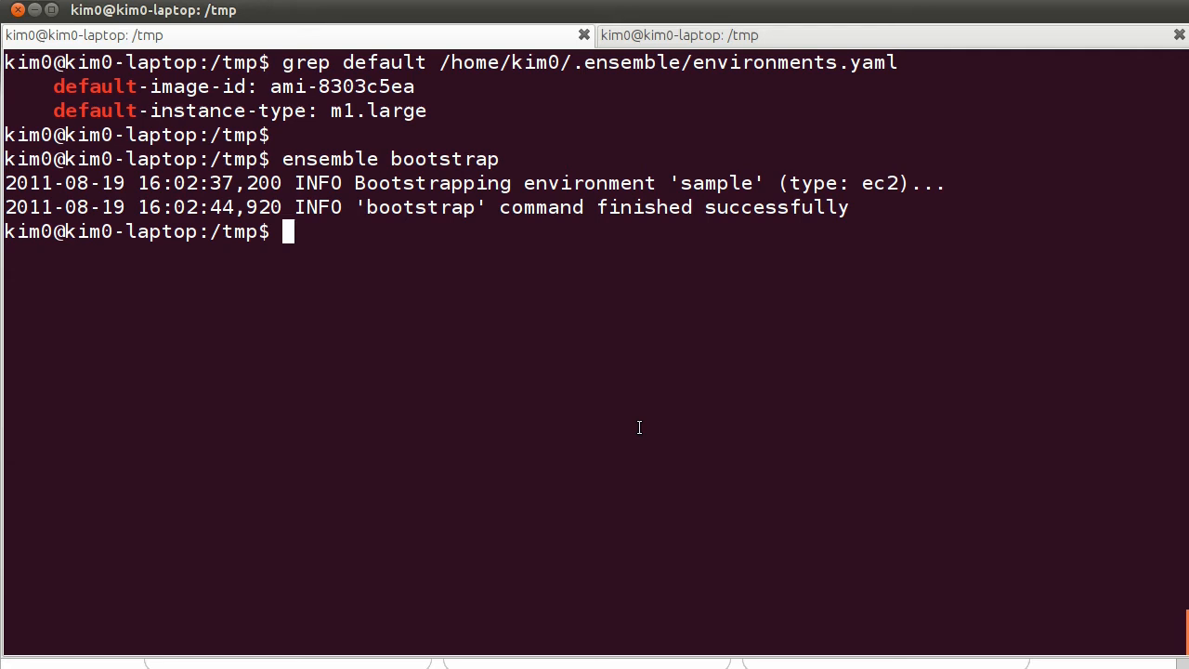
mouse_move(432, 153)
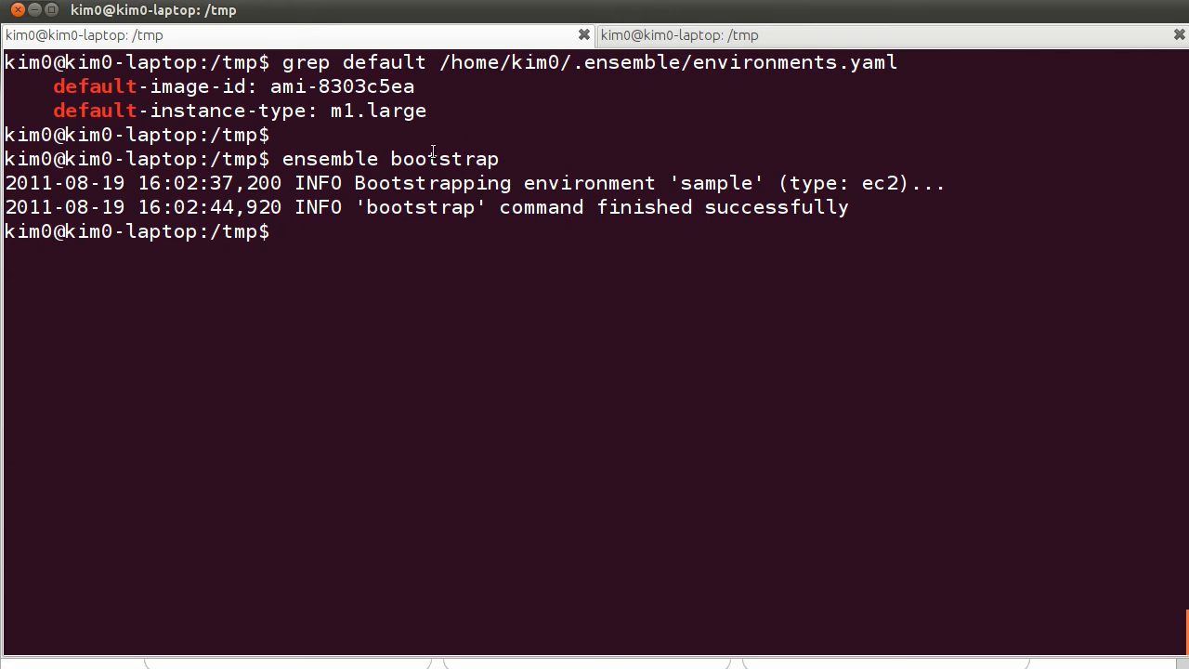
mouse_move(423, 120)
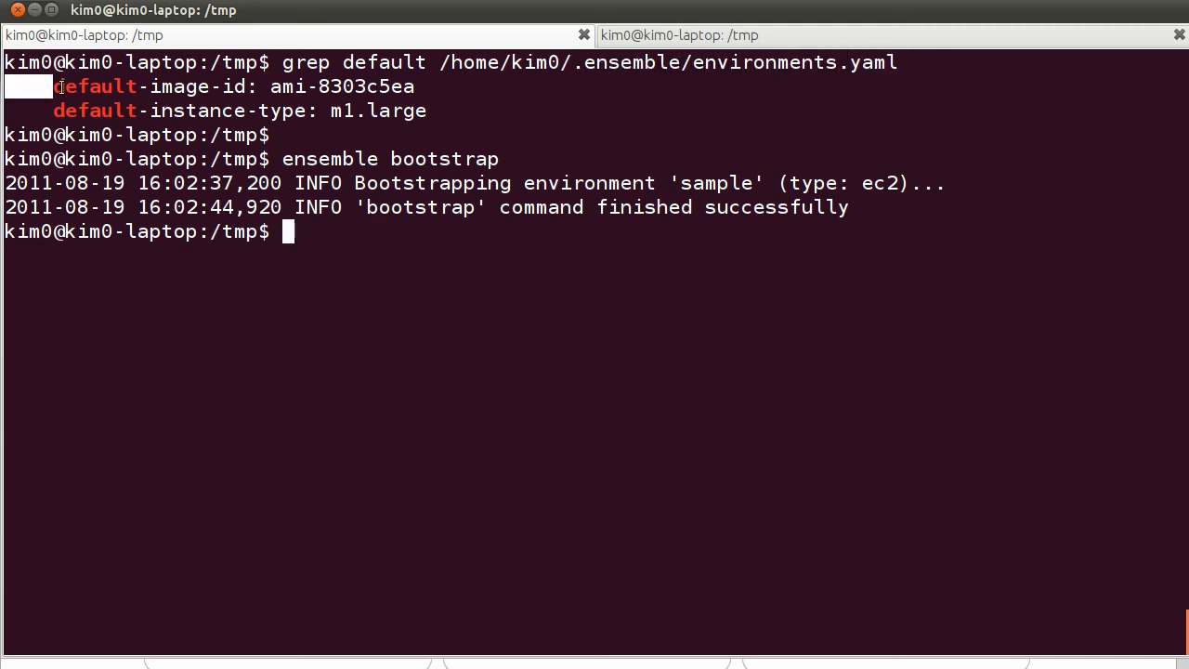
Enter 'ensemble deploy --repository . hpcc' to deploy the local hpcc formula.
left_click_drag(53, 87, 432, 110)
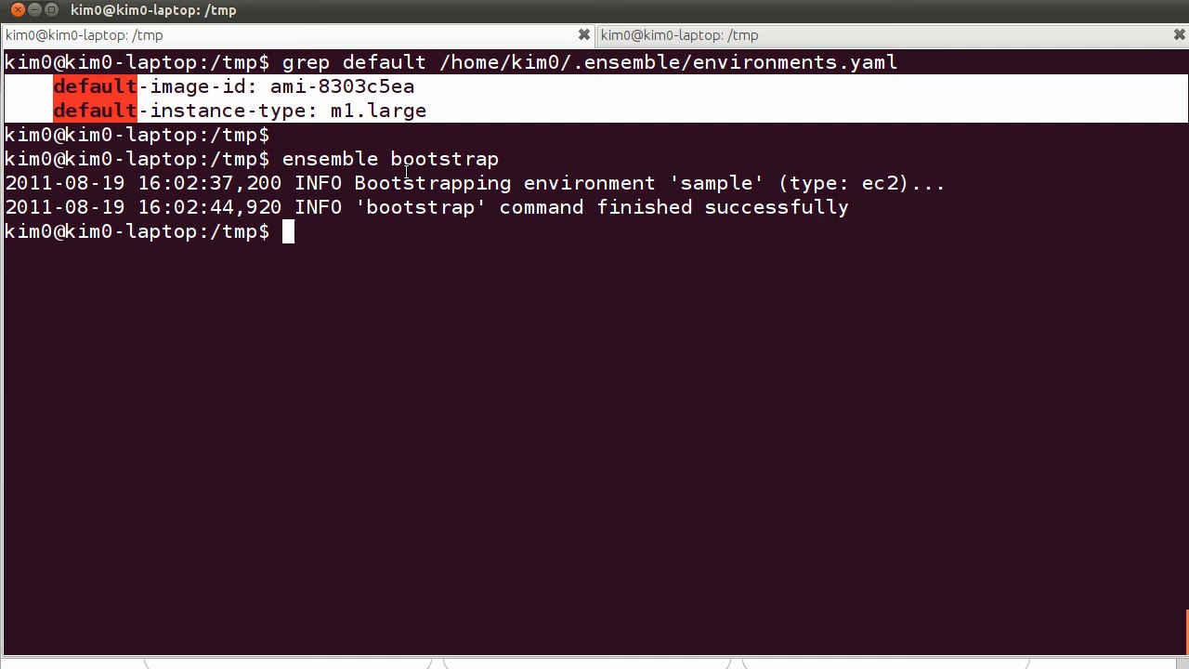
mouse_move(617, 287)
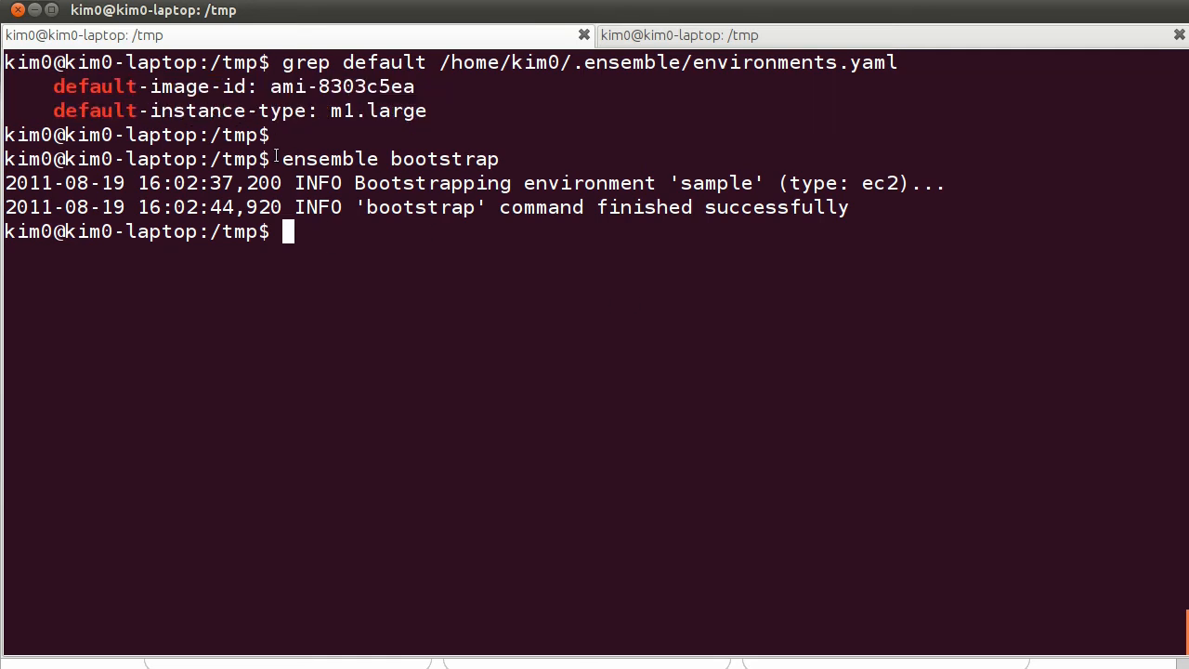
double_click(390, 158)
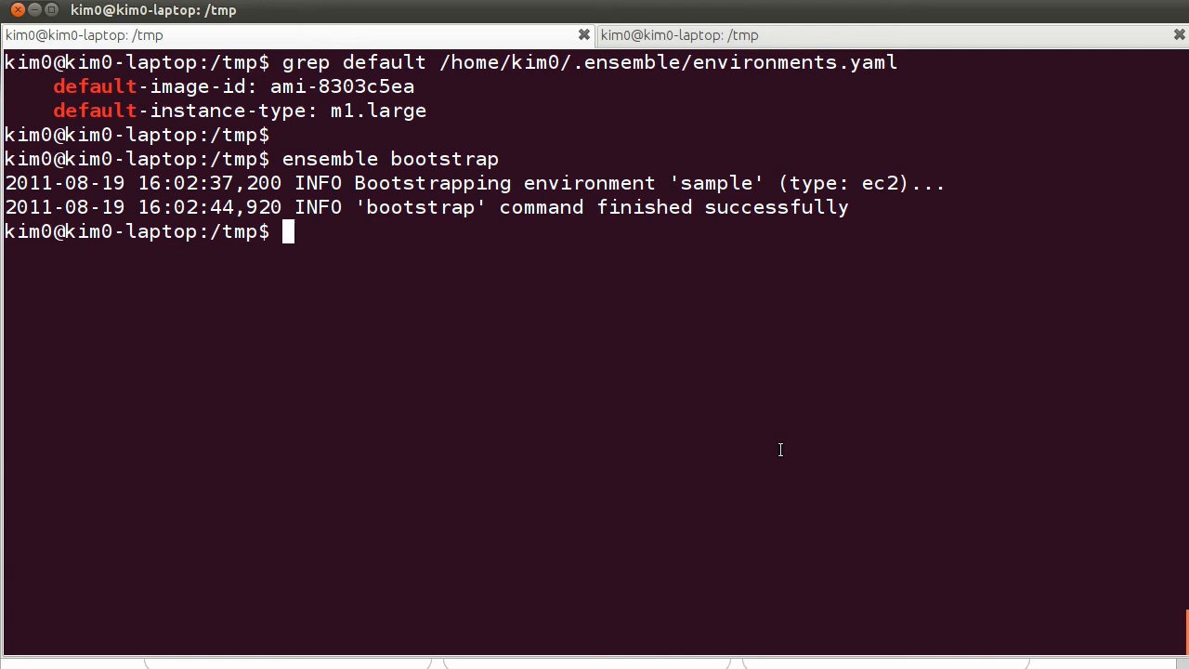
type("e")
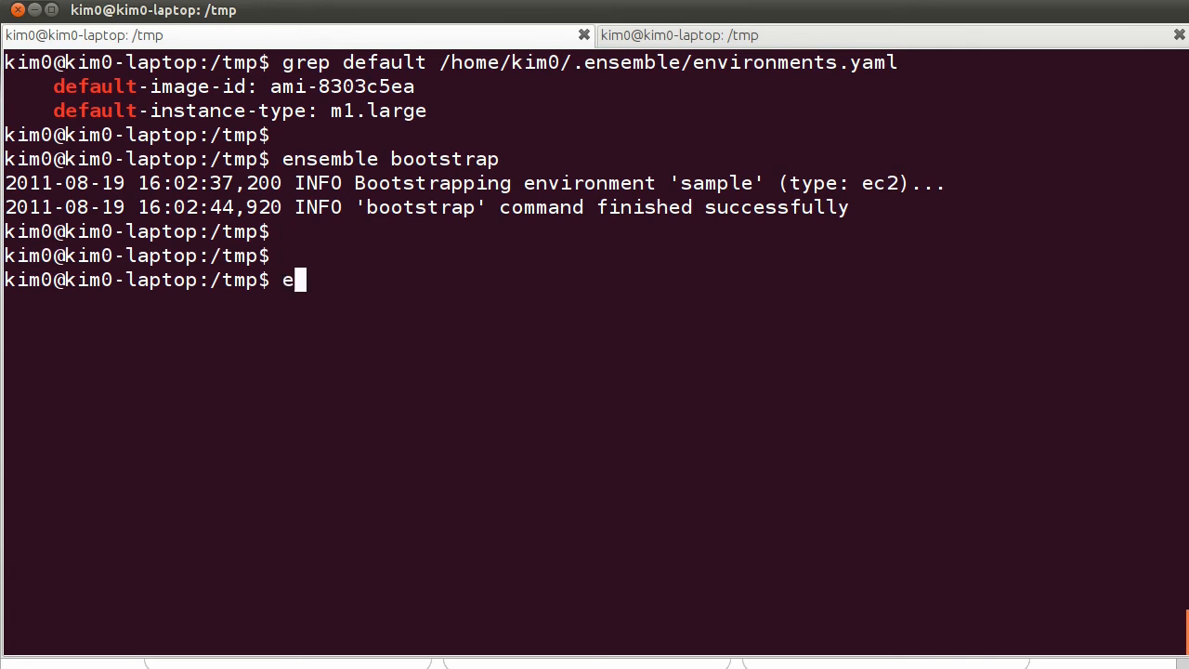
type("nsemble -")
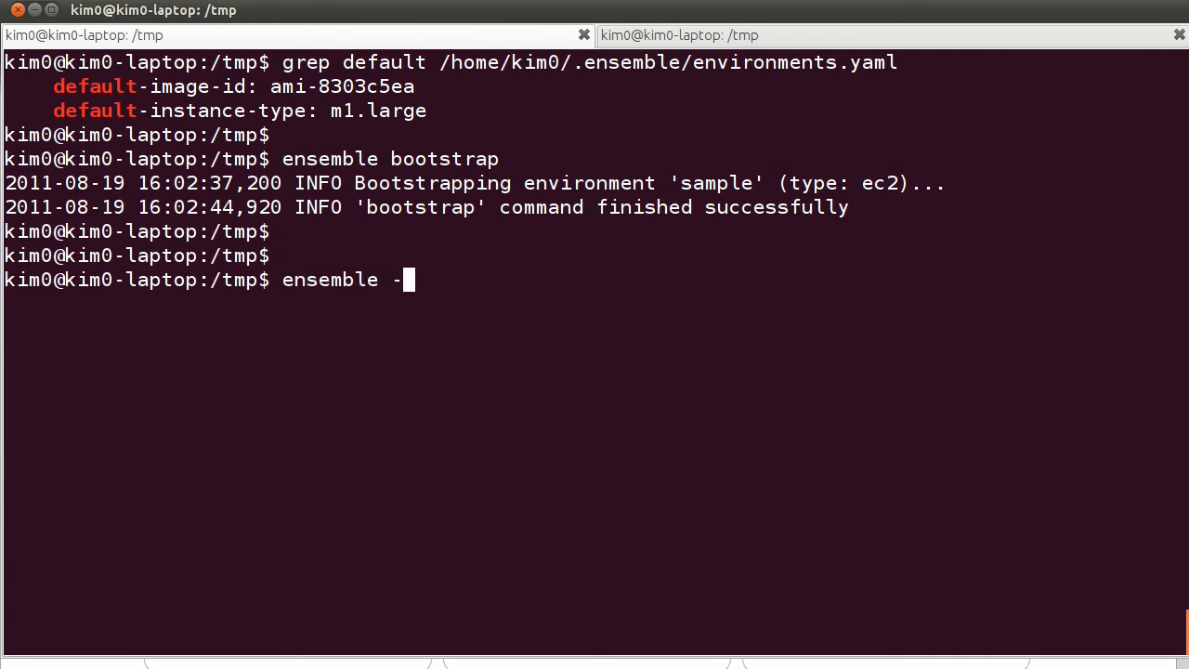
type("deploy  --repository . h")
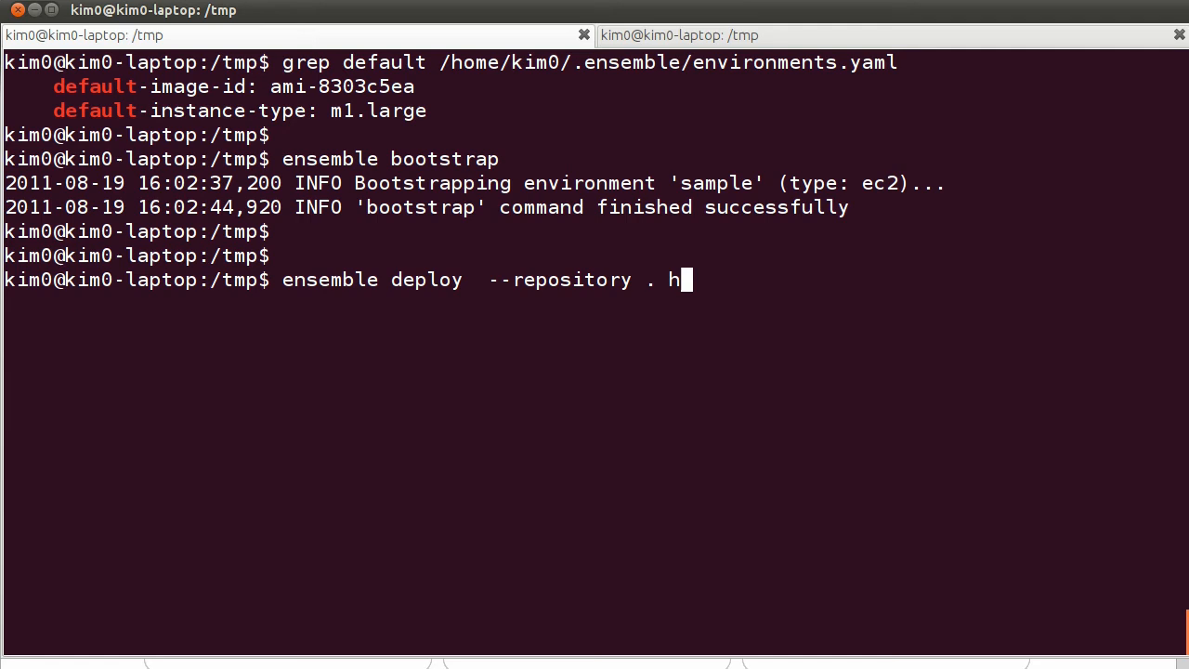
type("pcc")
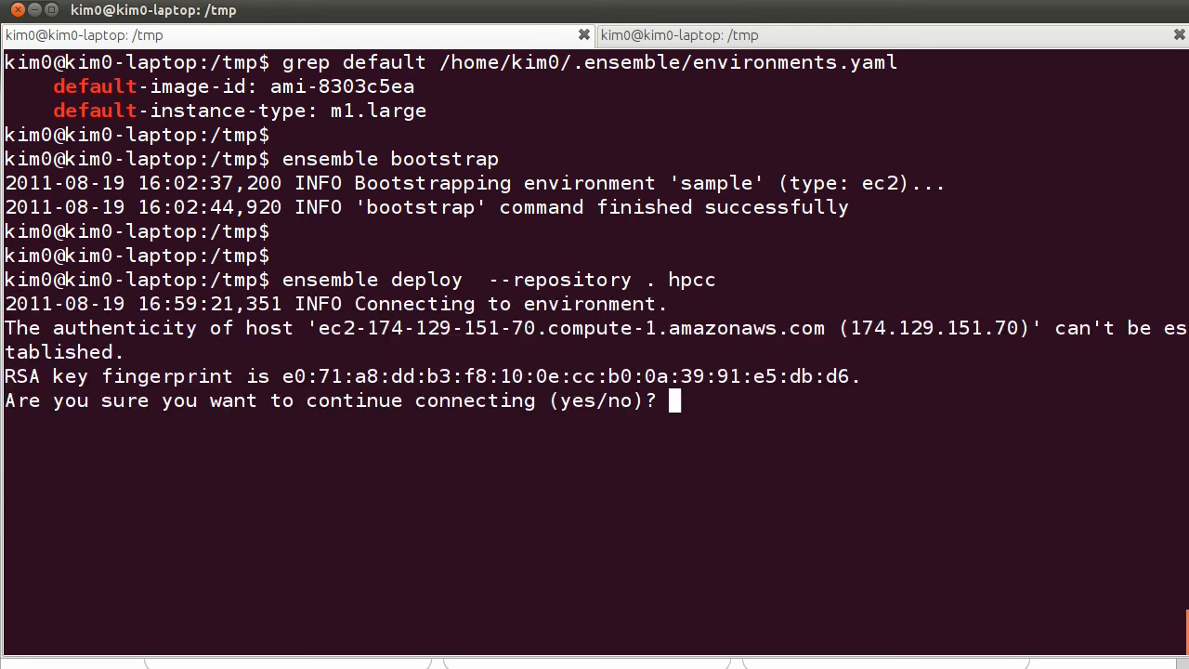
Accept the host authenticity prompt with 'yes' so the hpcc deploy finishes.
type("yes")
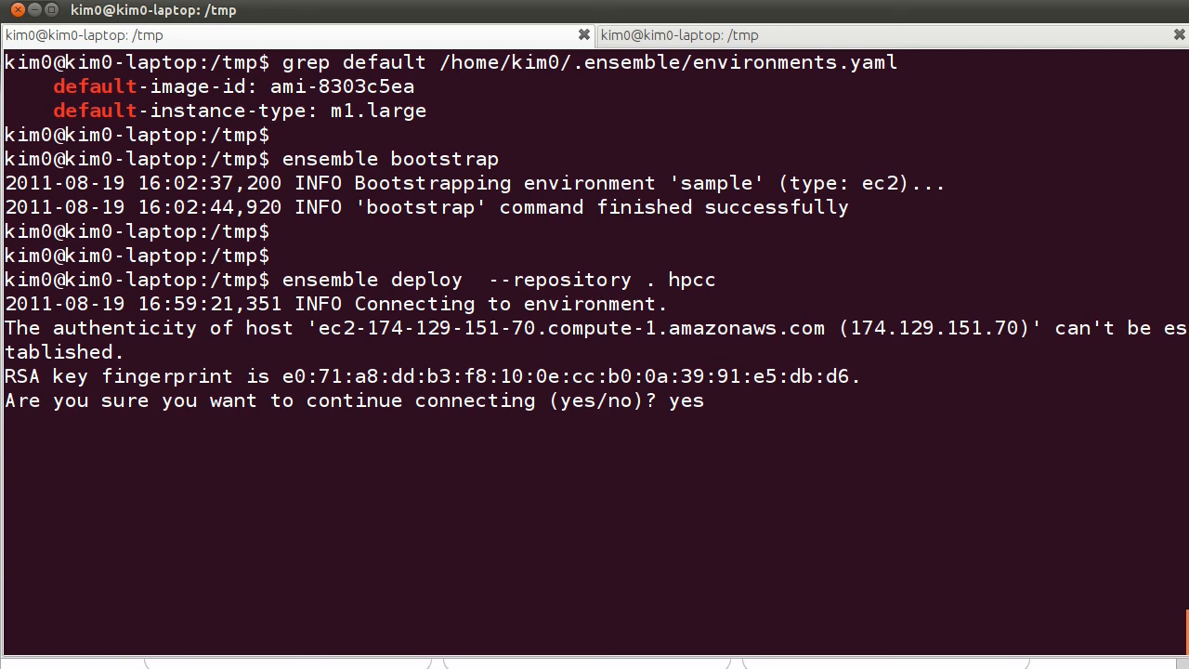
key("Return")
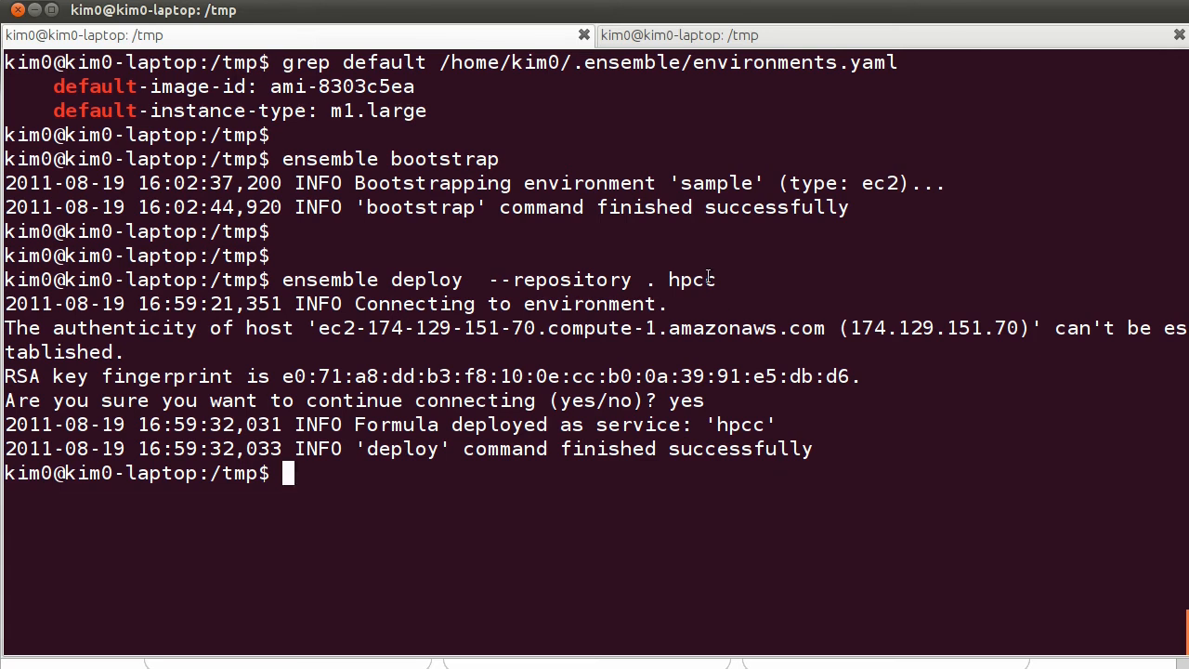
double_click(692, 280)
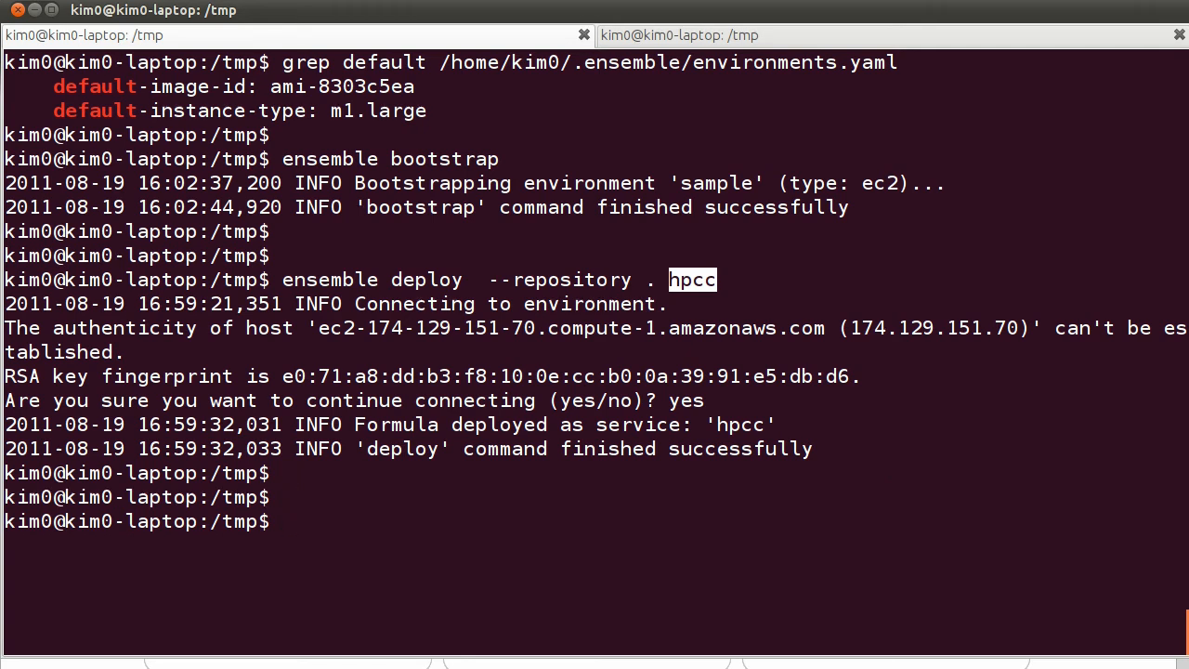
Run 'ensemble add-unit hpcc' to add a second hpcc unit.
type("ensemb")
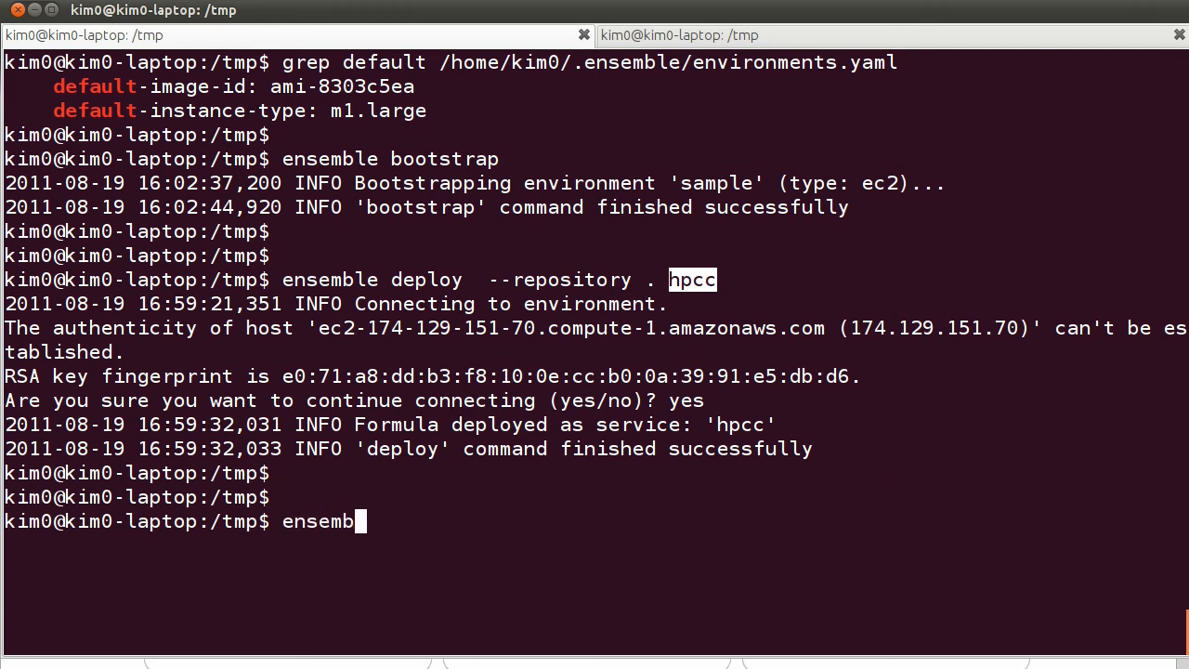
type("le")
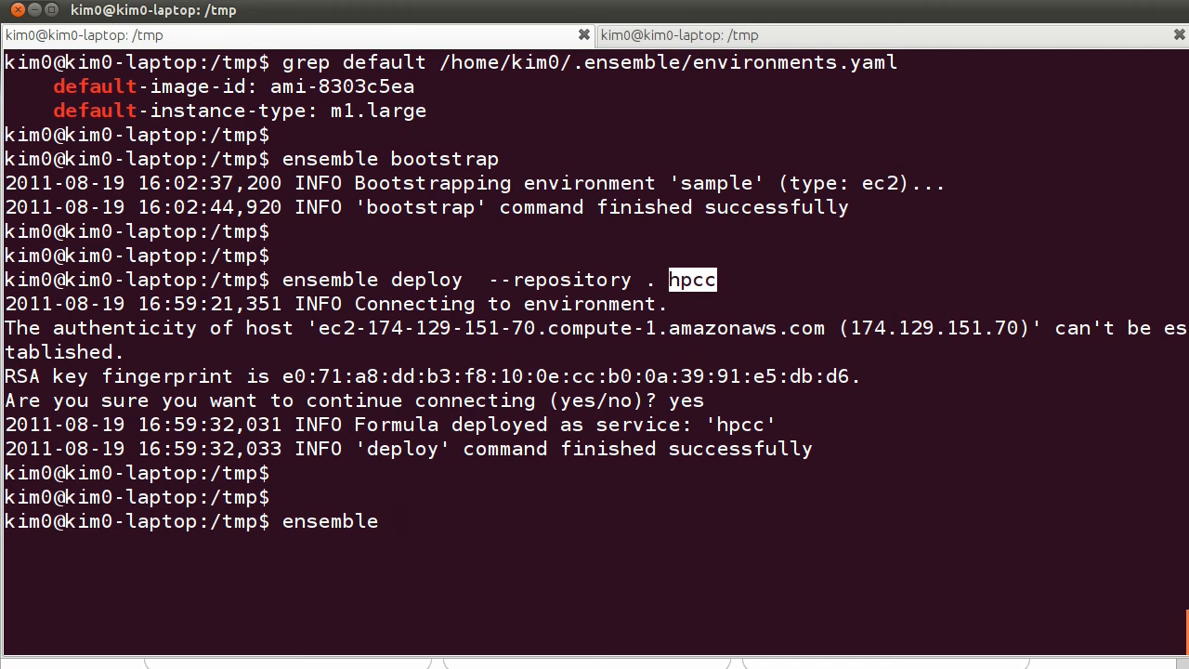
type("add-")
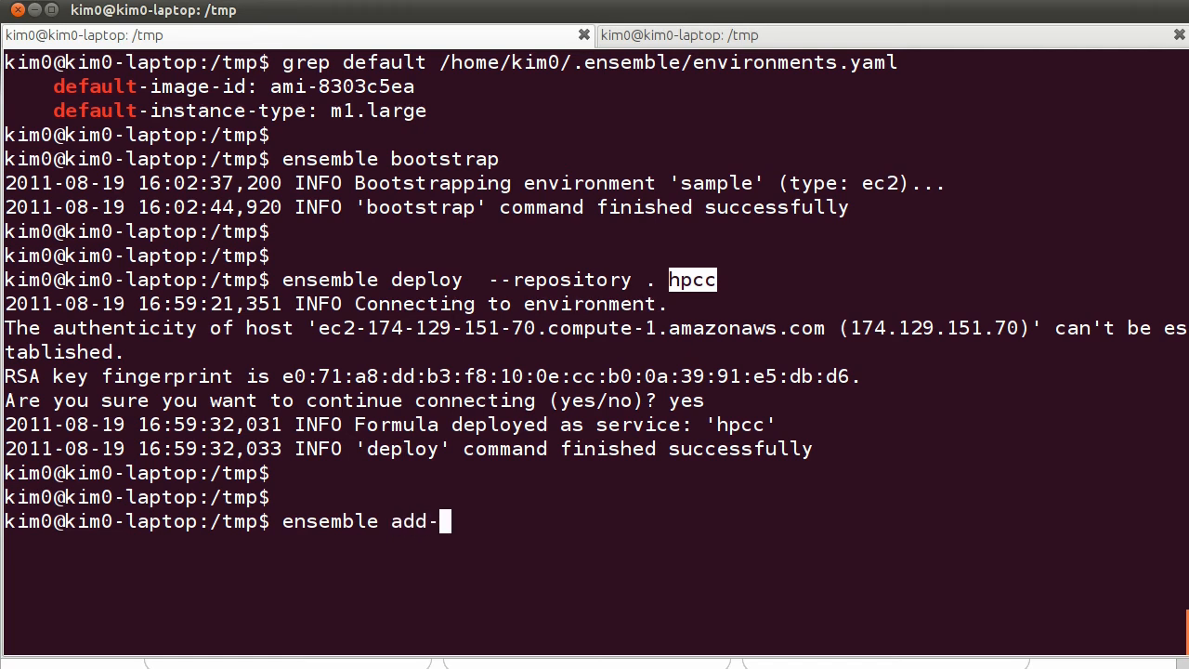
type("unit")
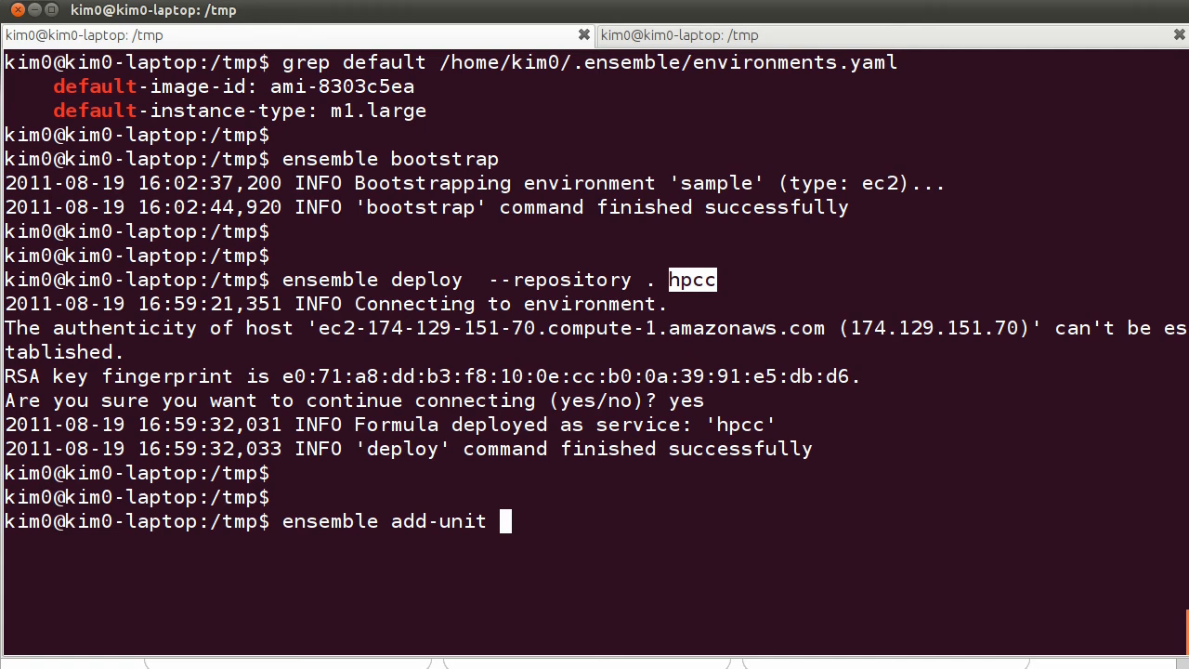
type("hpcc")
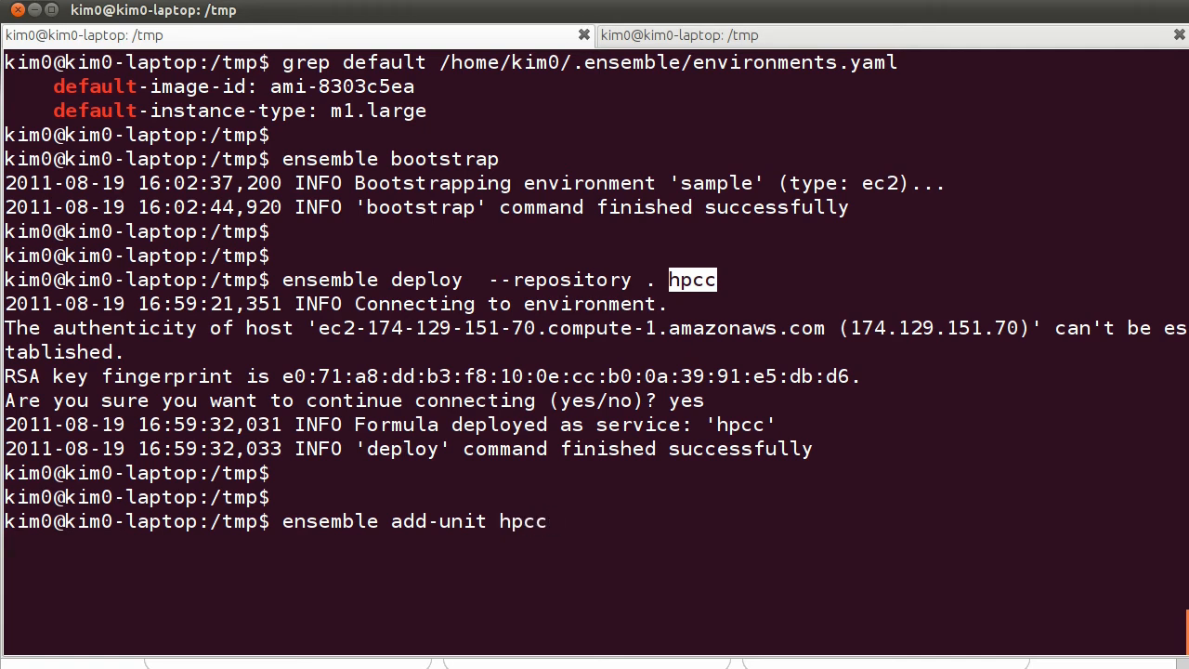
key("Return")
type("ensemble status")
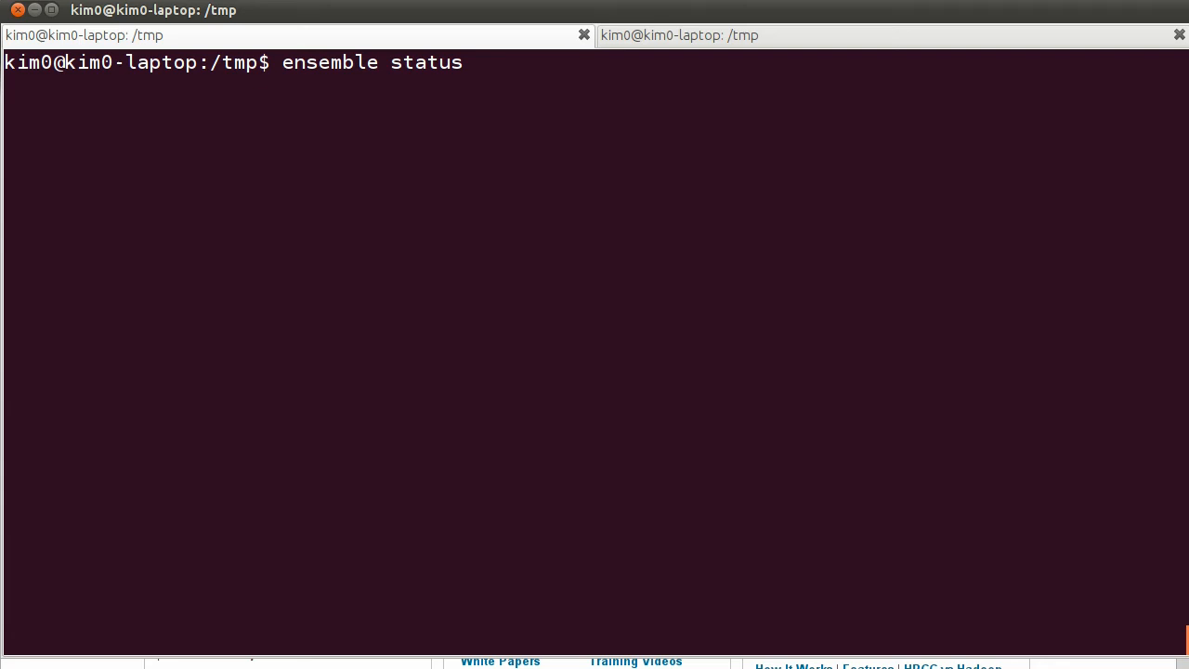
Run the status check and confirm hpcc/0 and hpcc/1 are started across three machines.
key("Return")
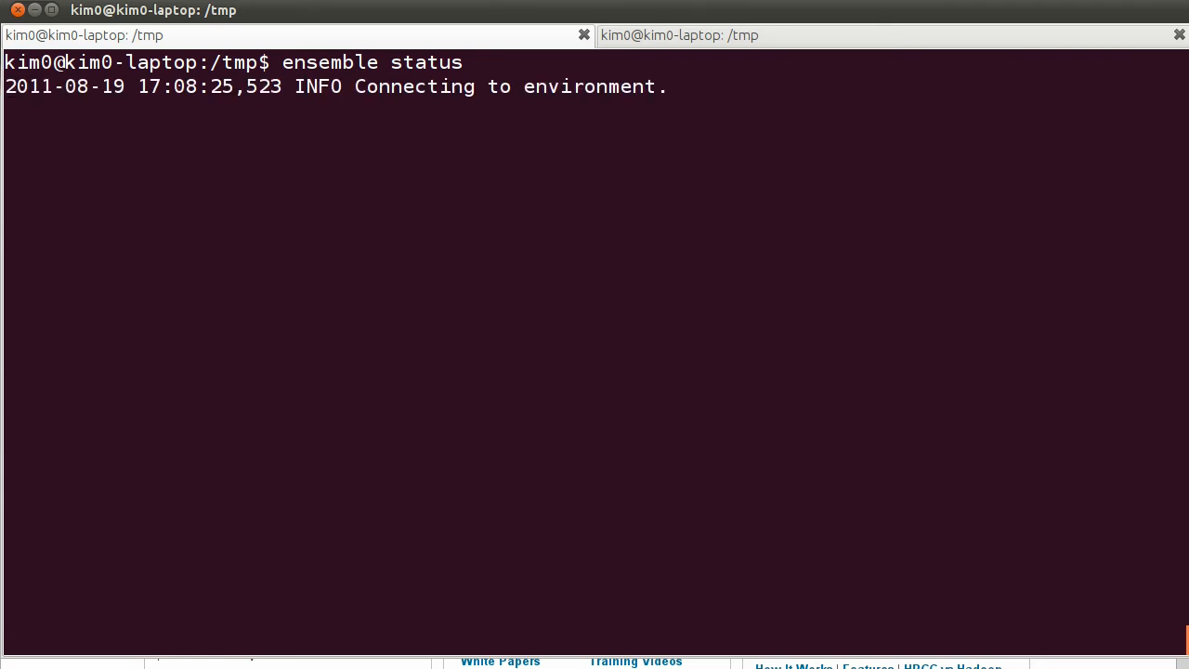
mouse_move(781, 346)
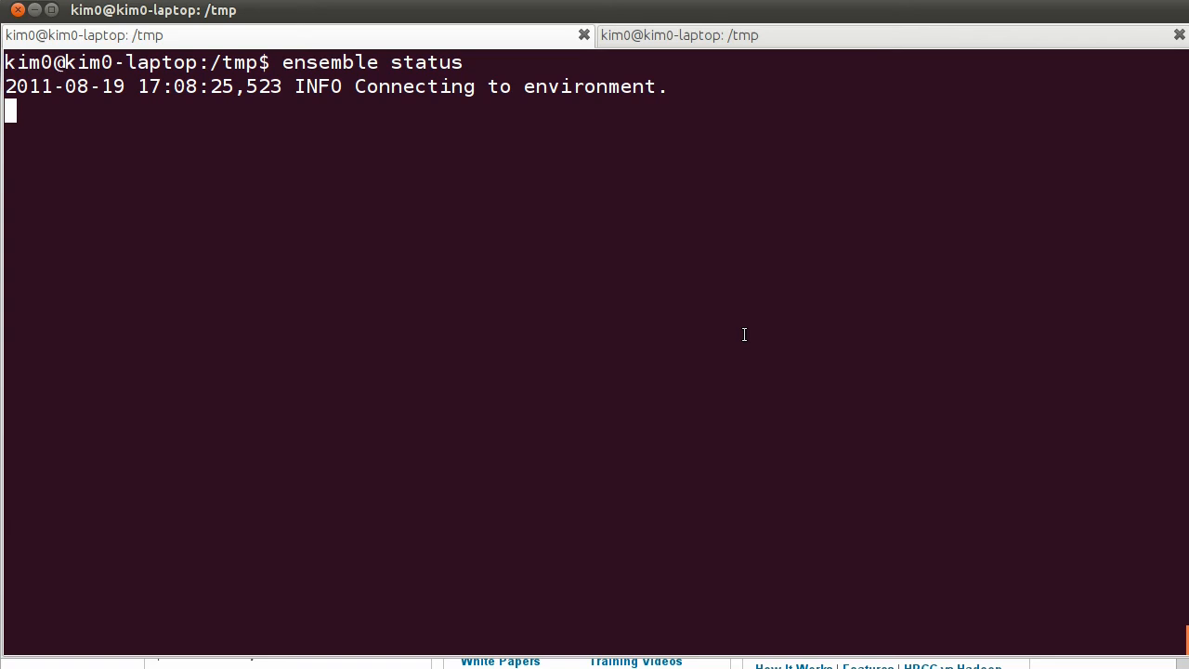
mouse_move(662, 328)
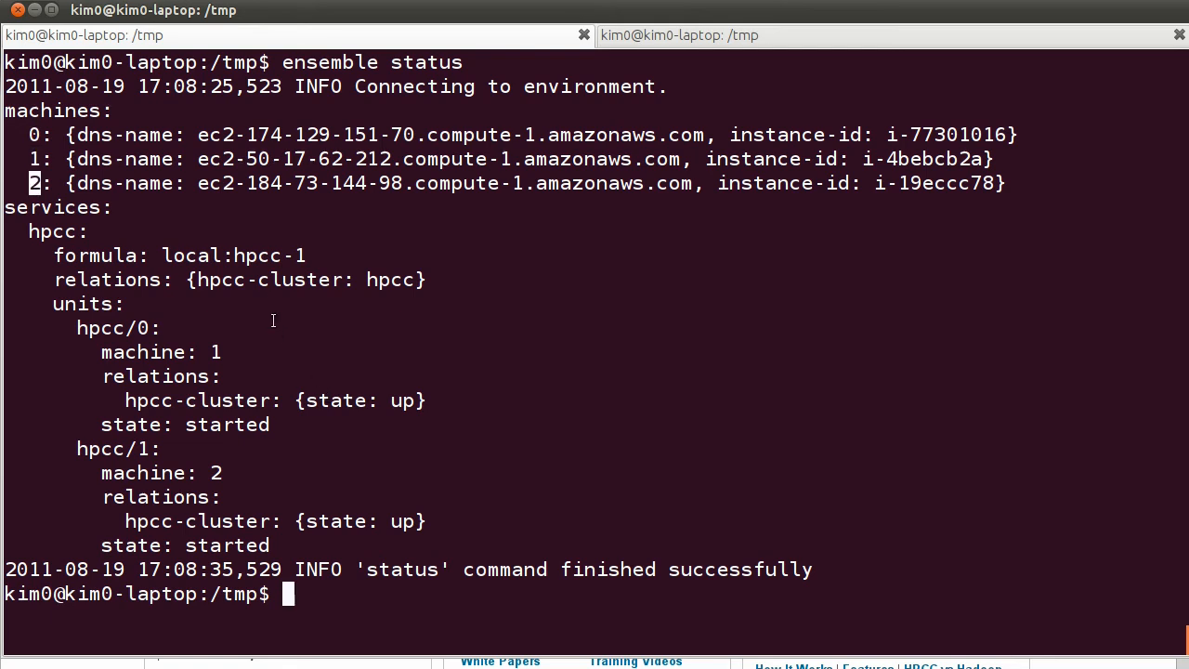
double_click(95, 327)
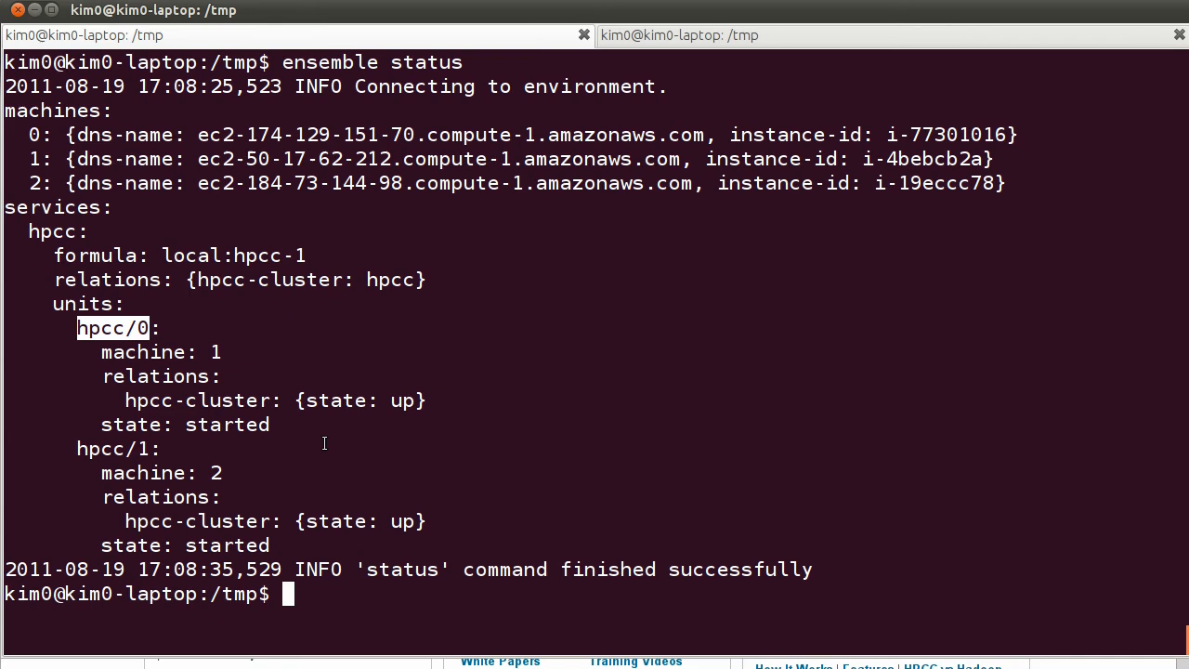
mouse_move(135, 462)
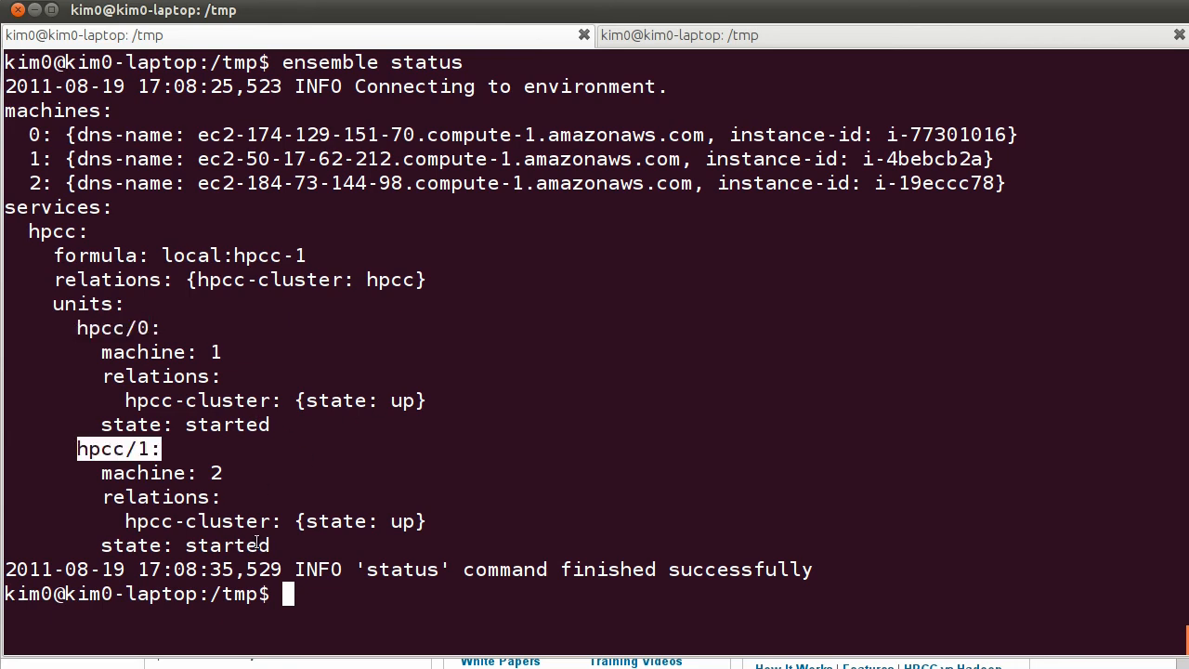
mouse_move(744, 420)
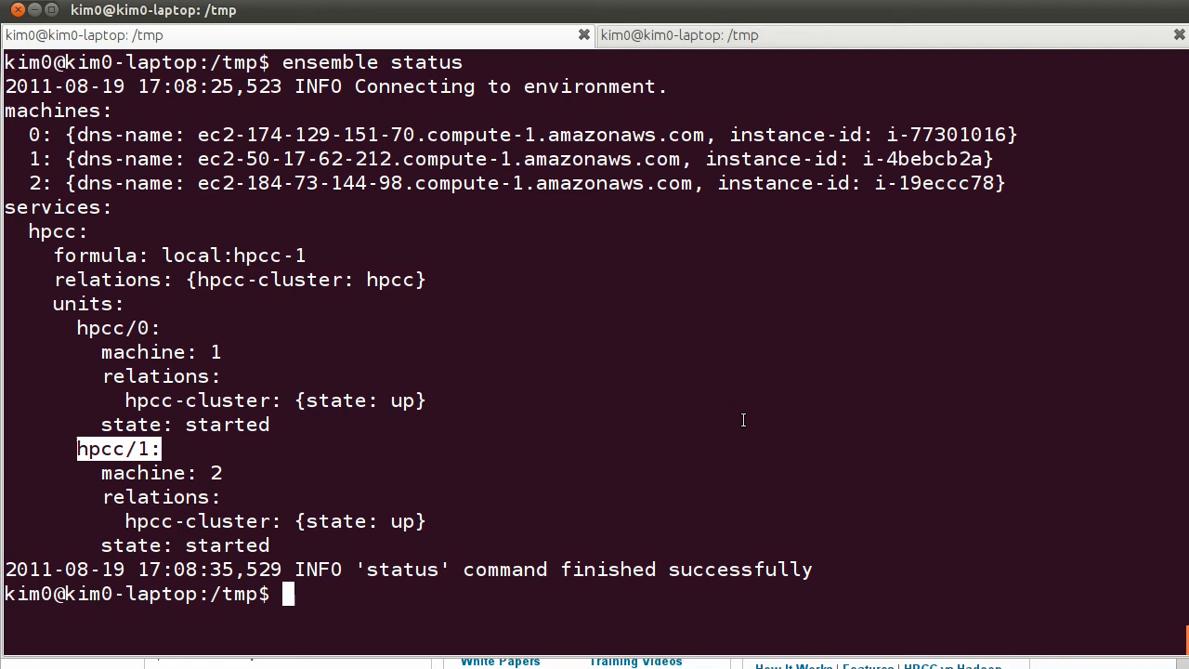
Expose hpcc, verify open port 8010 via 'ensemble status', and open an incognito tab.
type("ensemble expose")
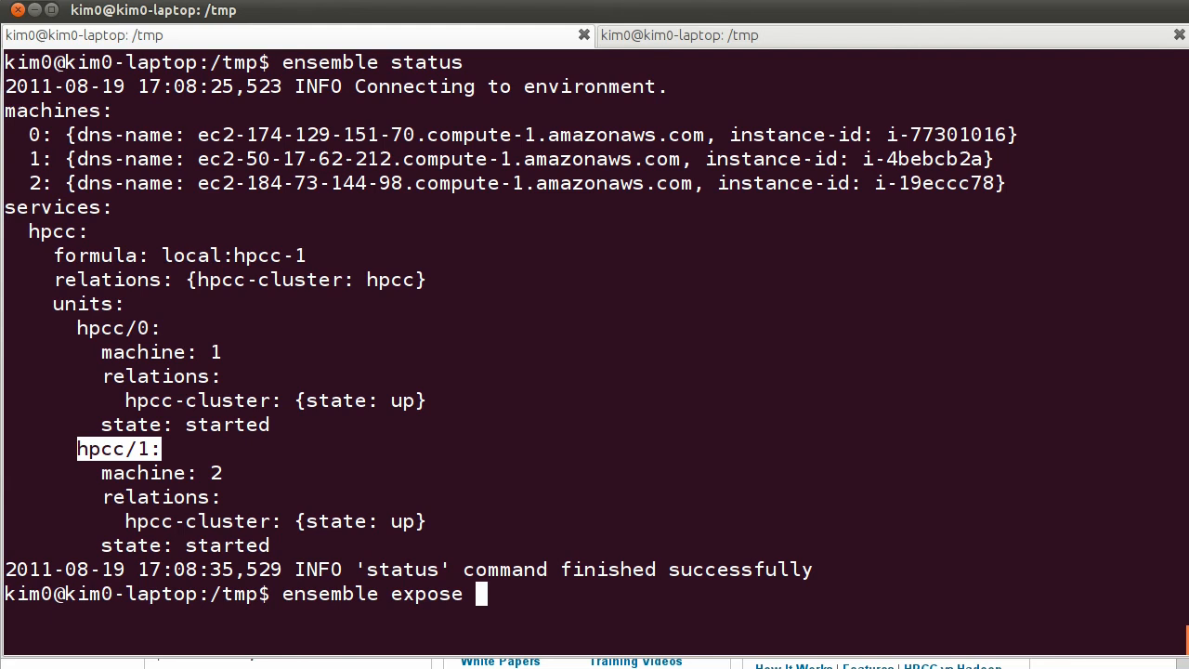
type("hpcc")
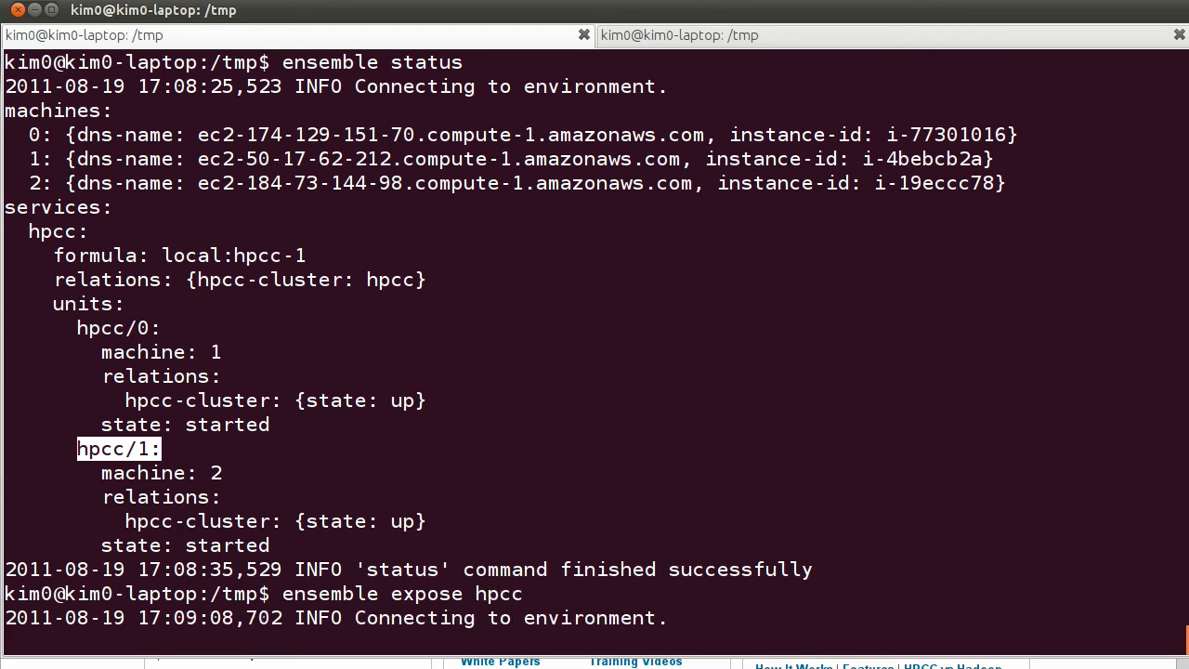
type("ensemble status")
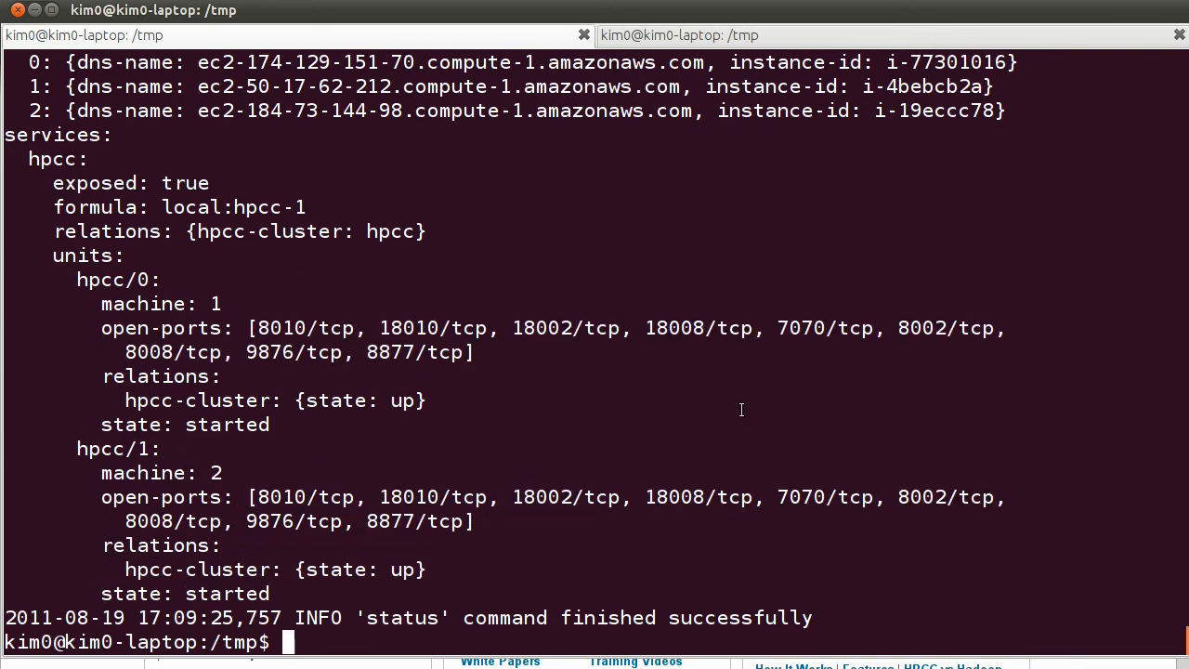
mouse_move(530, 385)
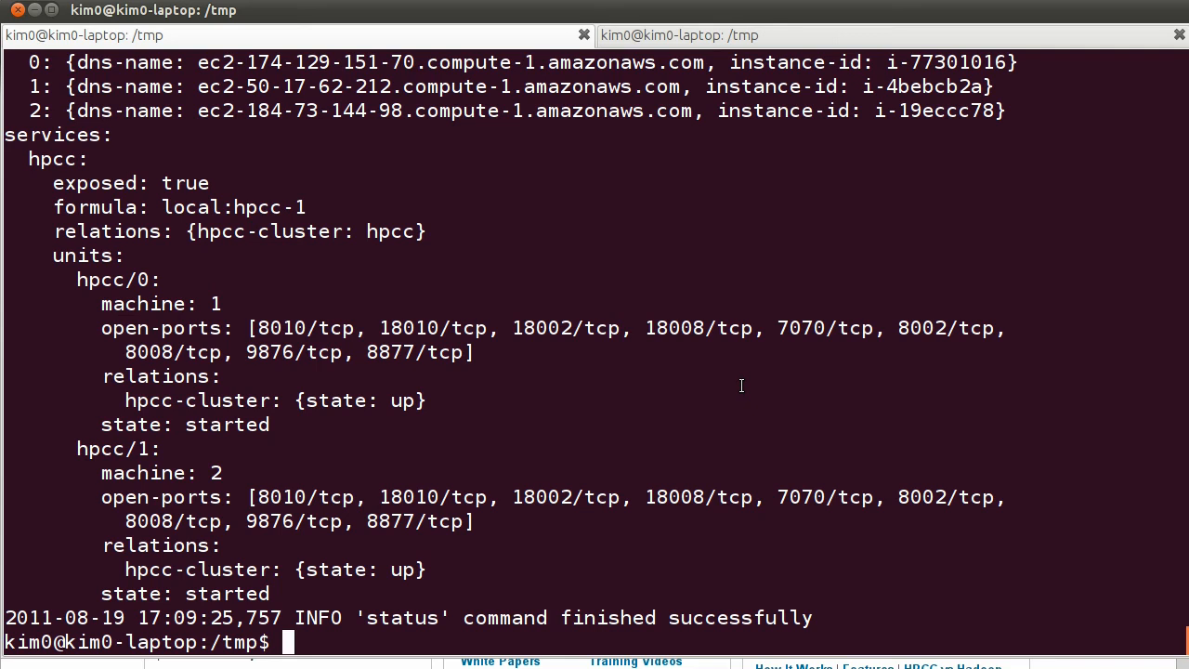
mouse_move(574, 197)
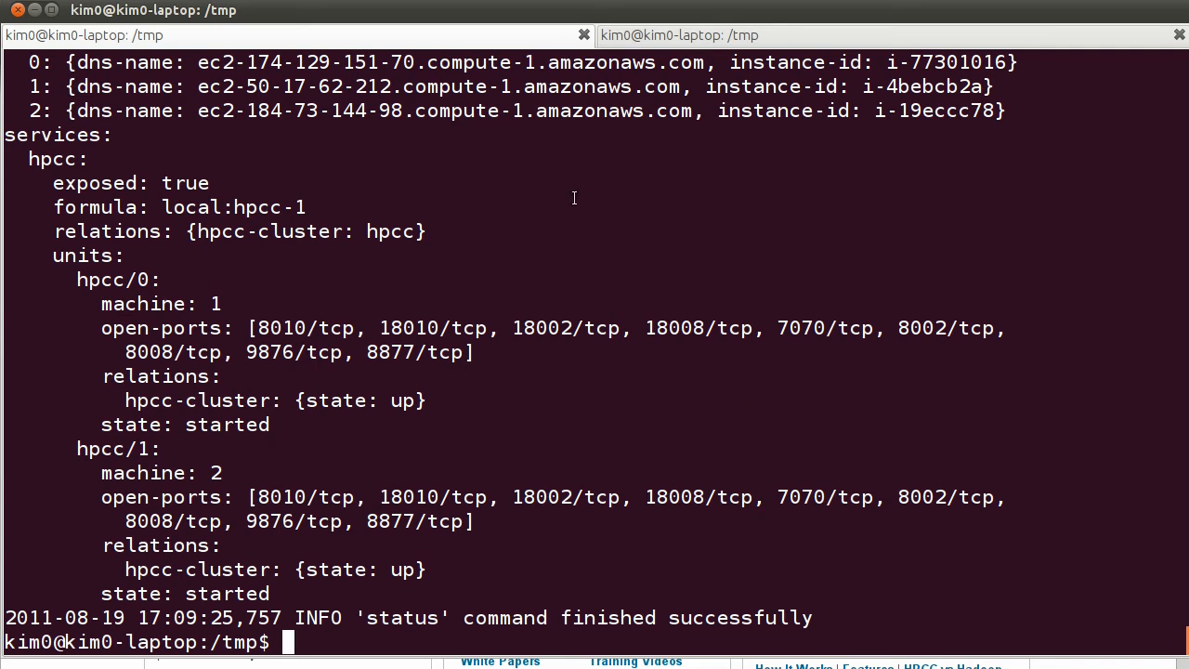
double_click(437, 86)
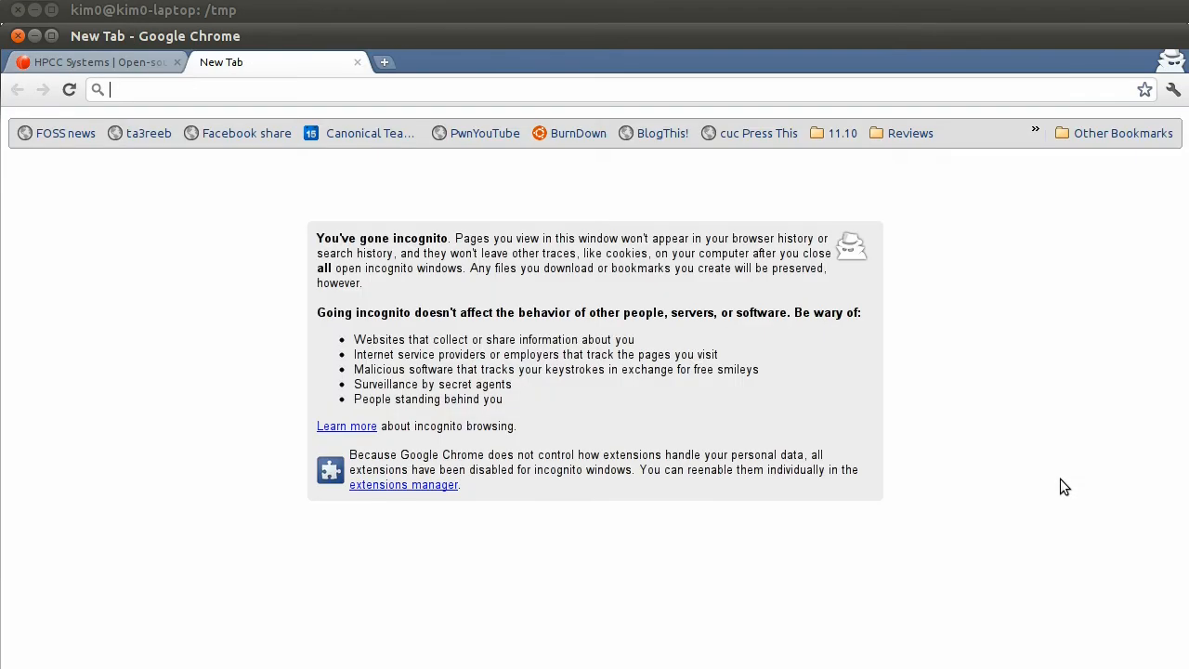
type("ec2-50-17-62-212.compute-1.amazonaws.com:8010")
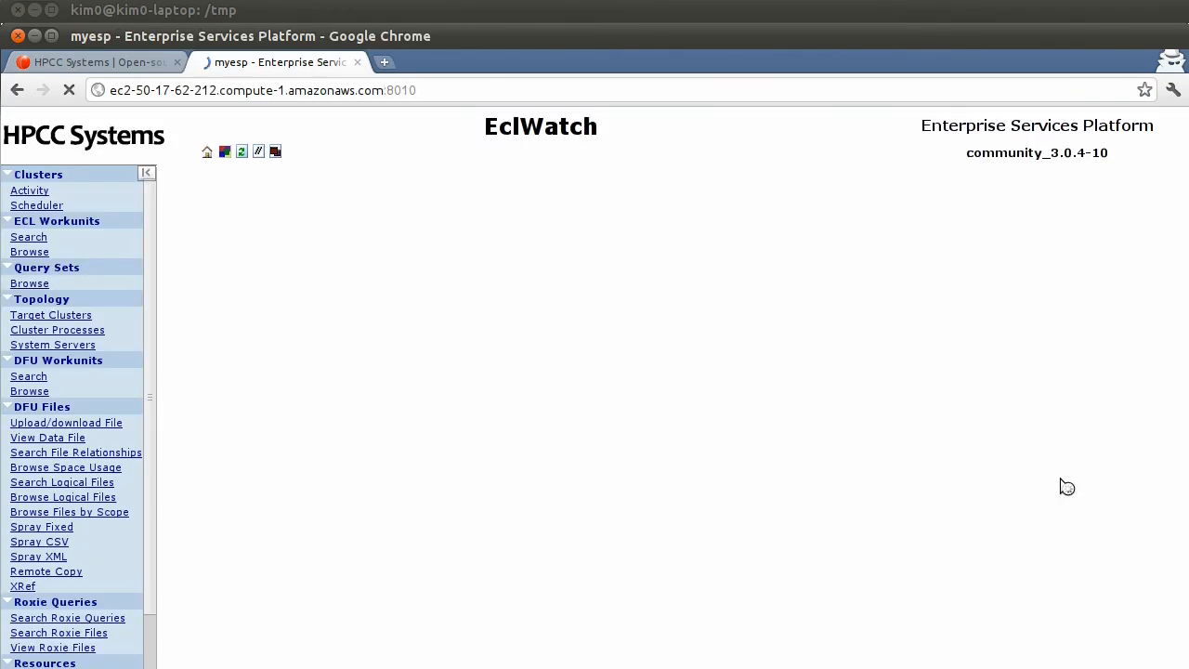
left_click(29, 190)
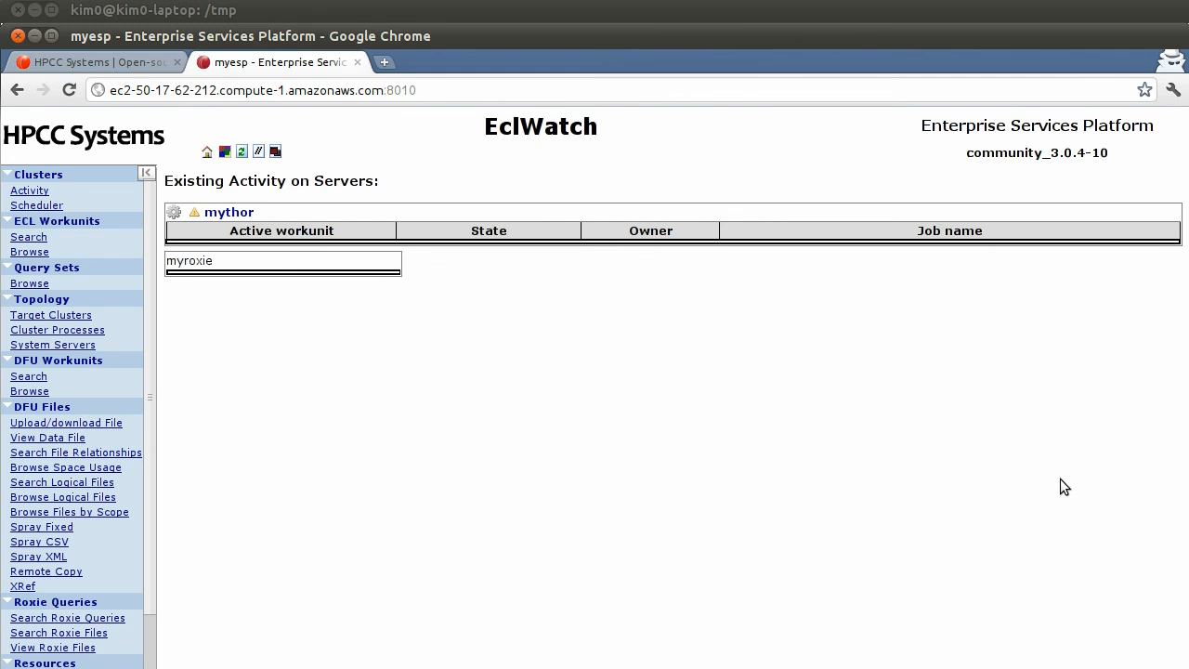
mouse_move(255, 340)
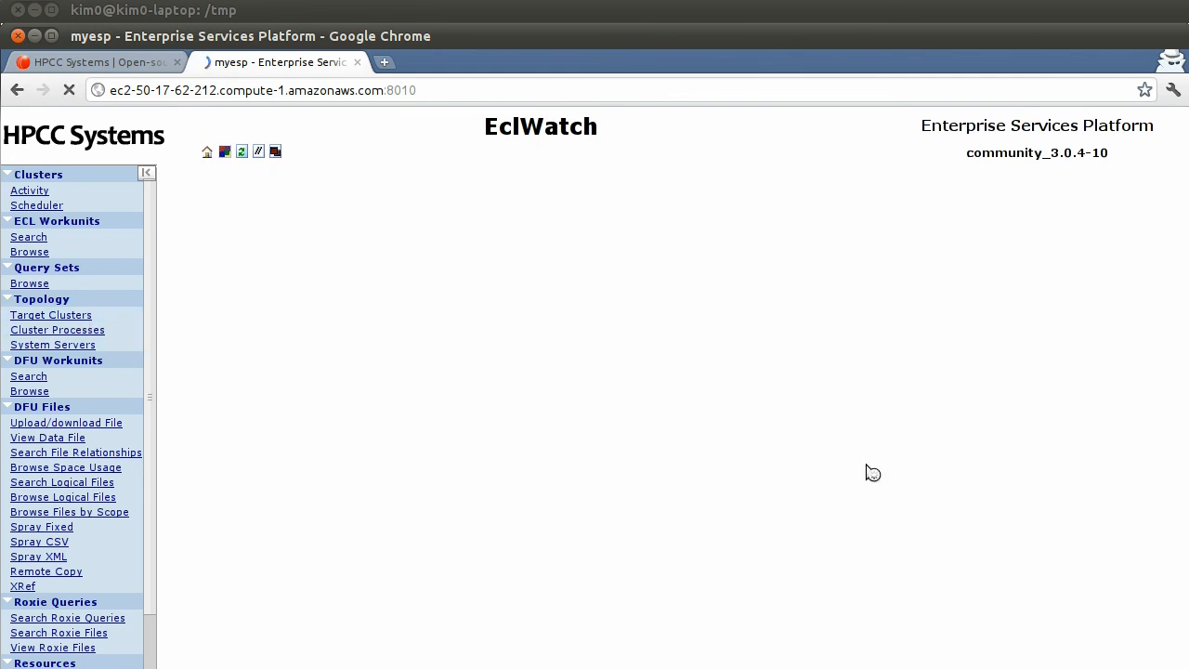
left_click(50, 315)
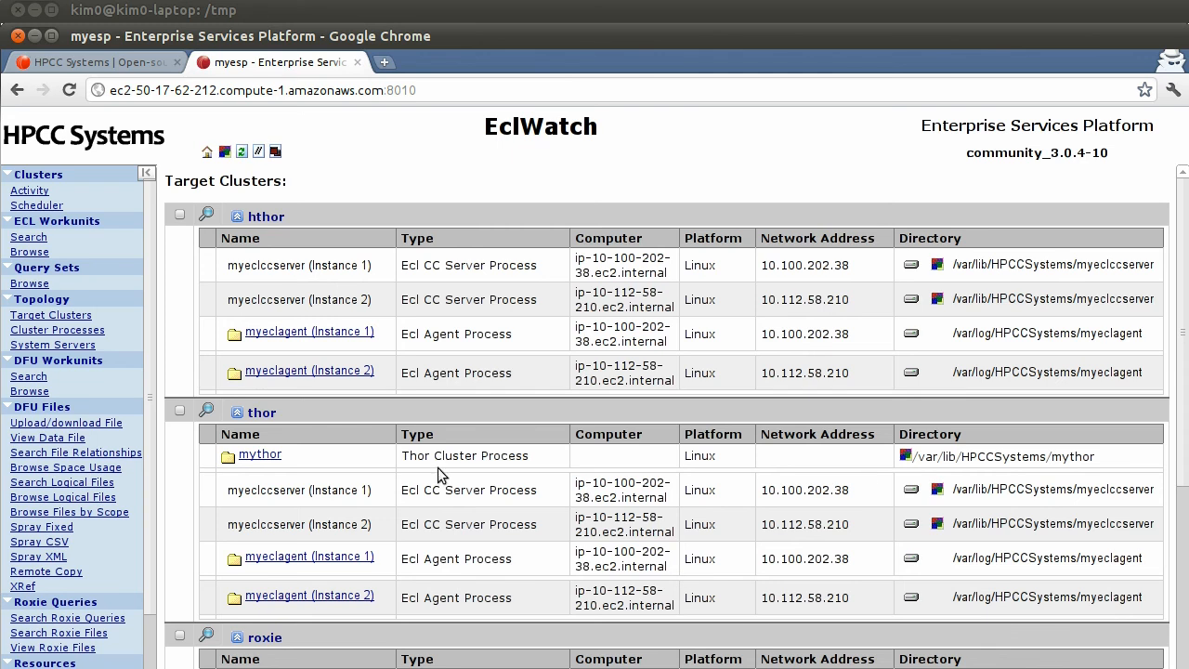
mouse_move(341, 470)
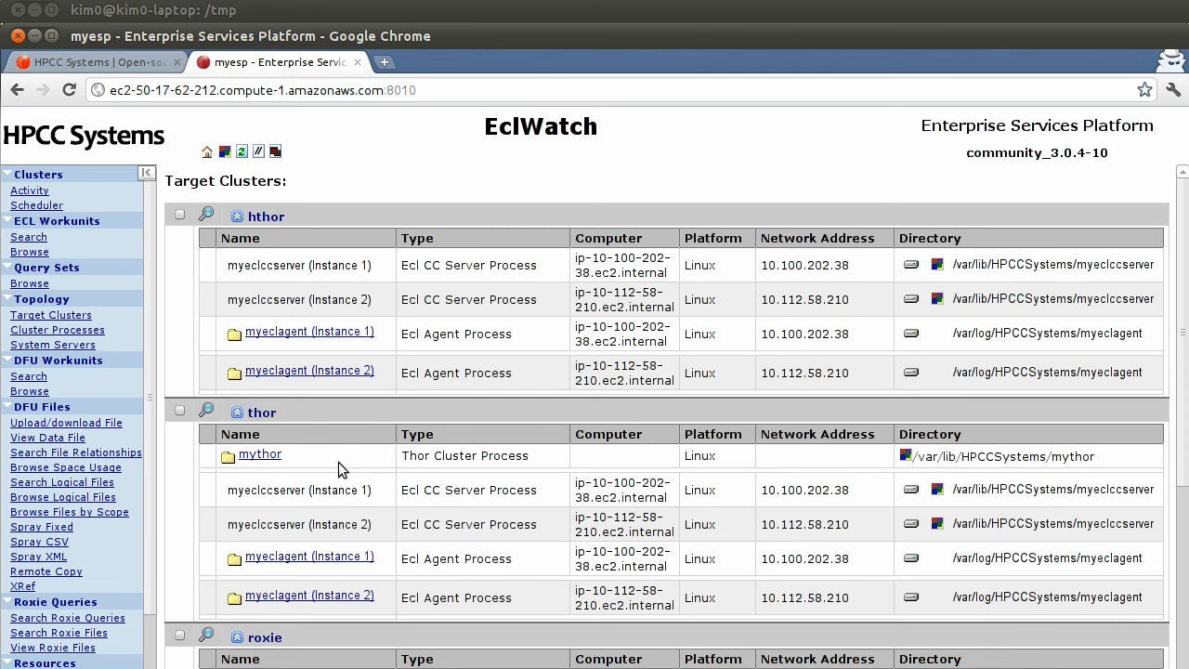
double_click(330, 489)
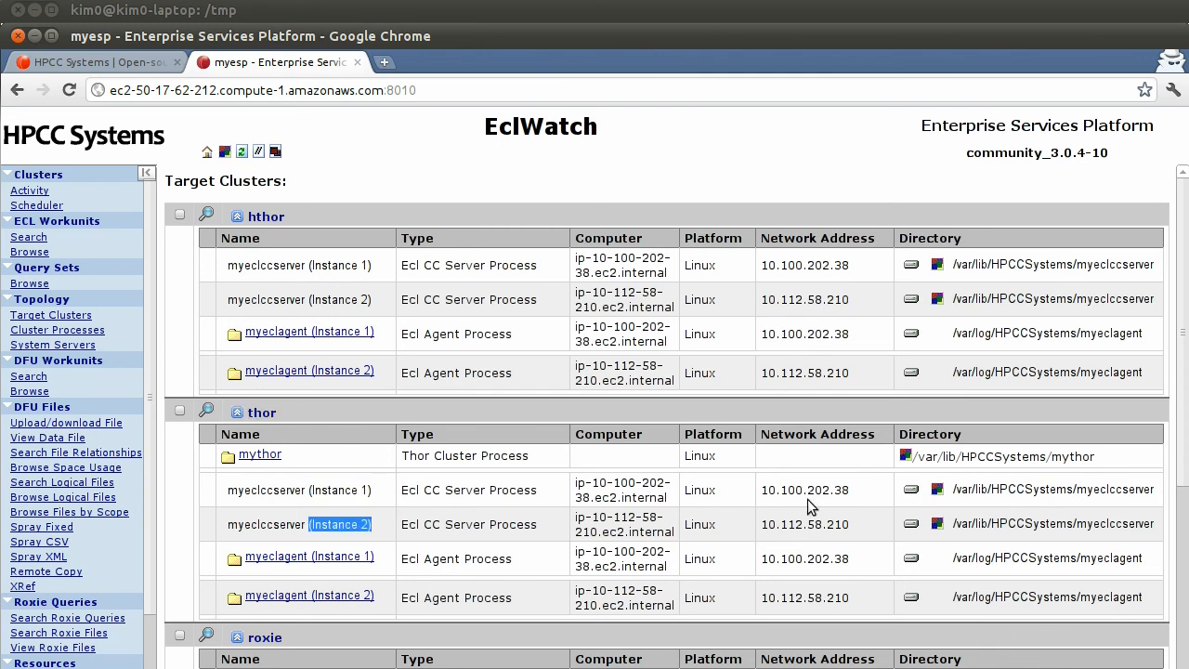
mouse_move(859, 517)
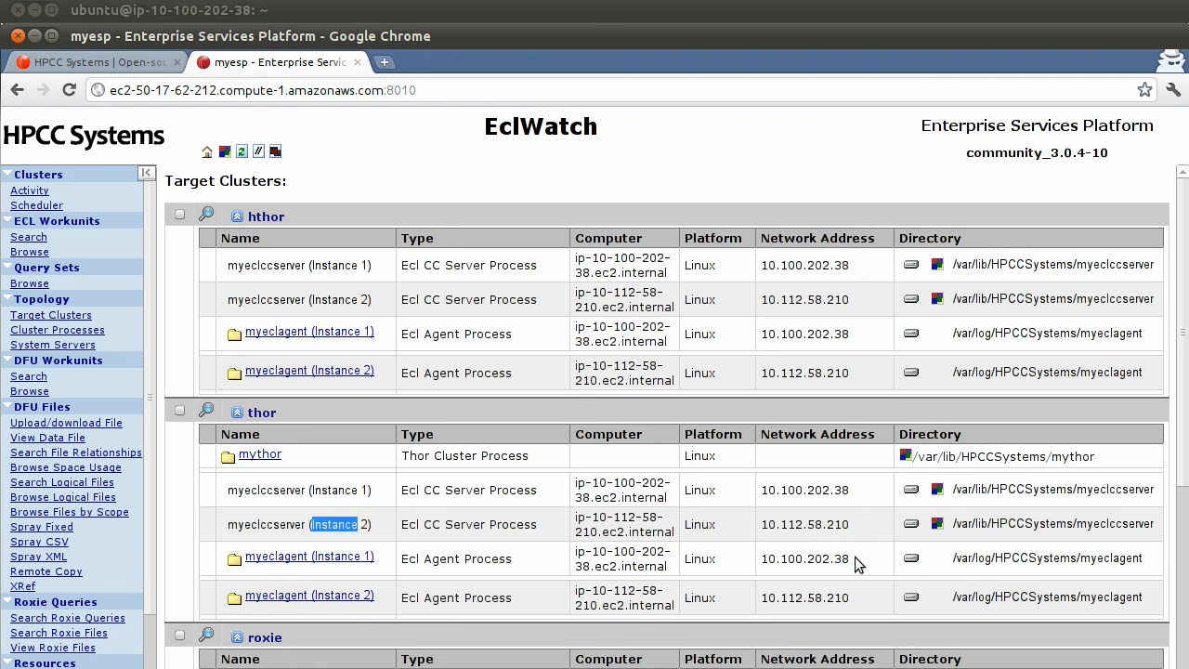
left_click(564, 62)
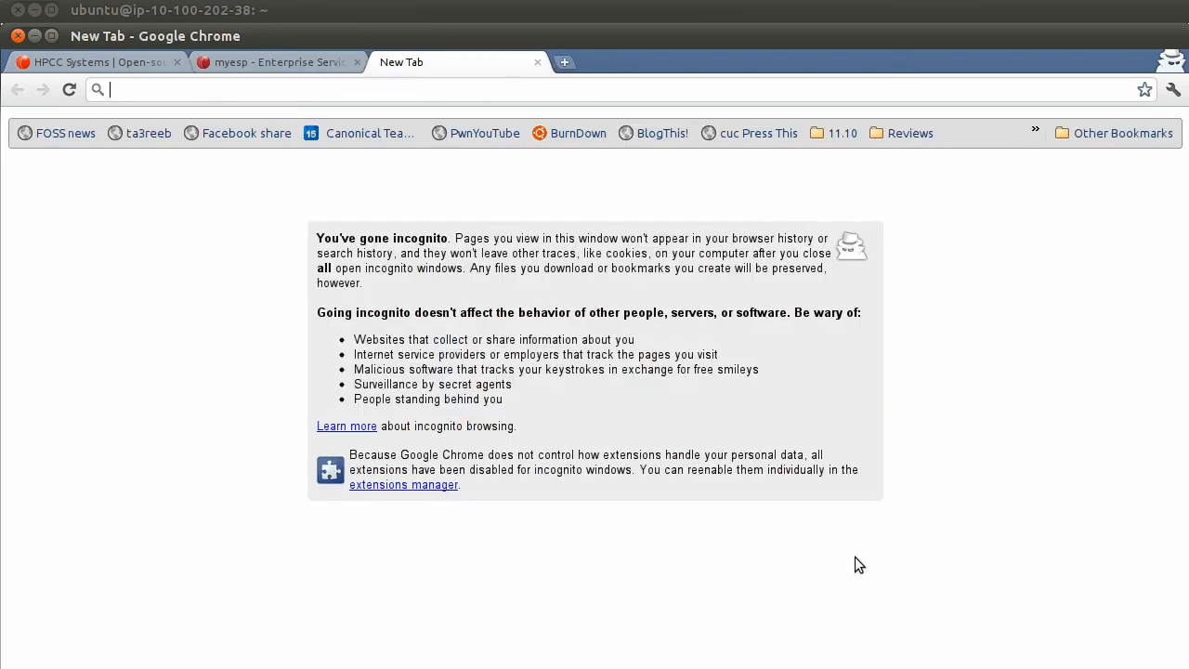